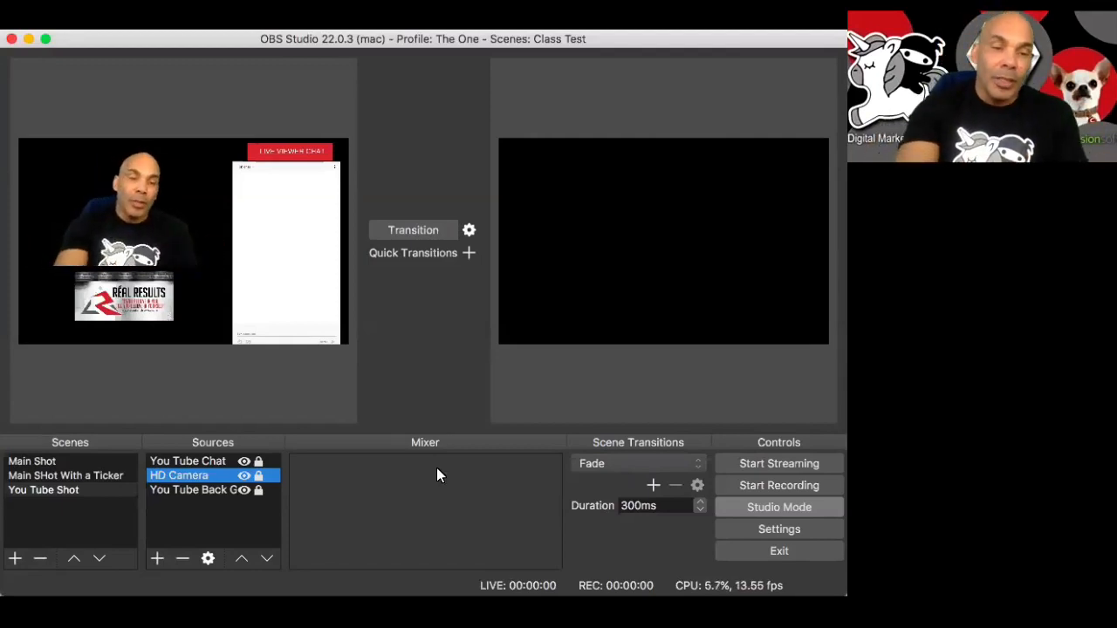
- Cycle the preview through Main Shot, the ticker scene and You Tube Shot, ending on Main Shot
left_click(31, 461)
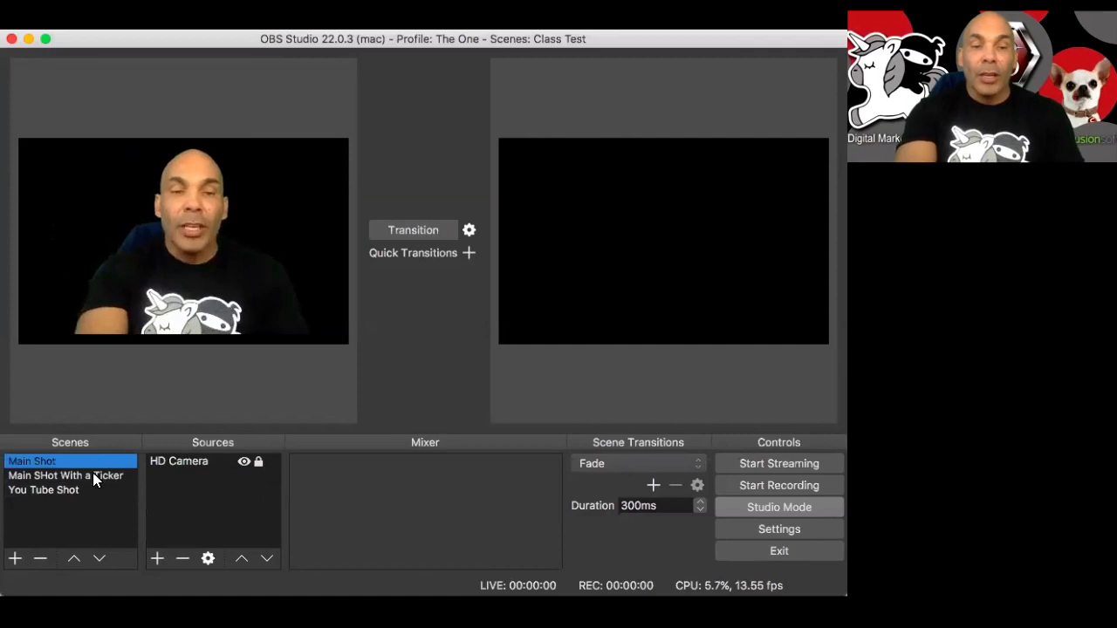
left_click(66, 475)
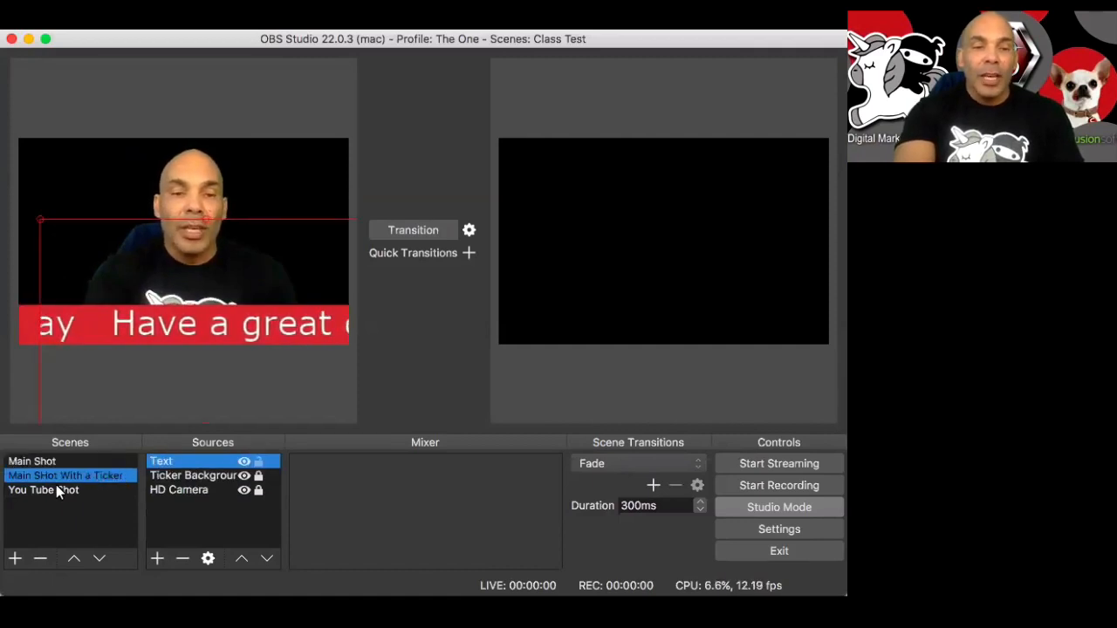
left_click(42, 488)
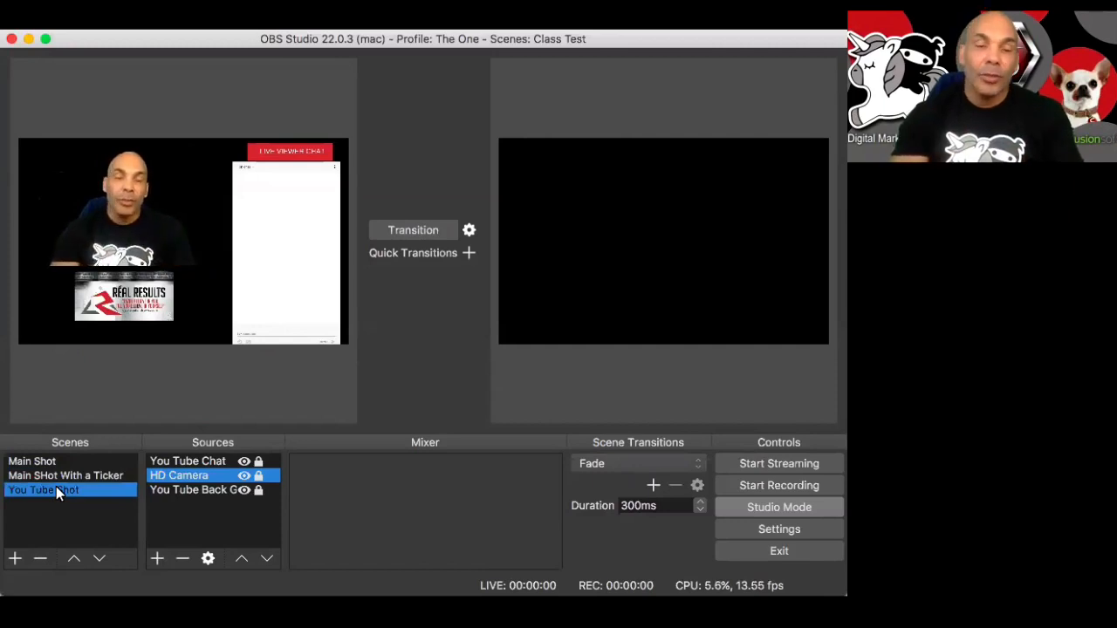
left_click(31, 461)
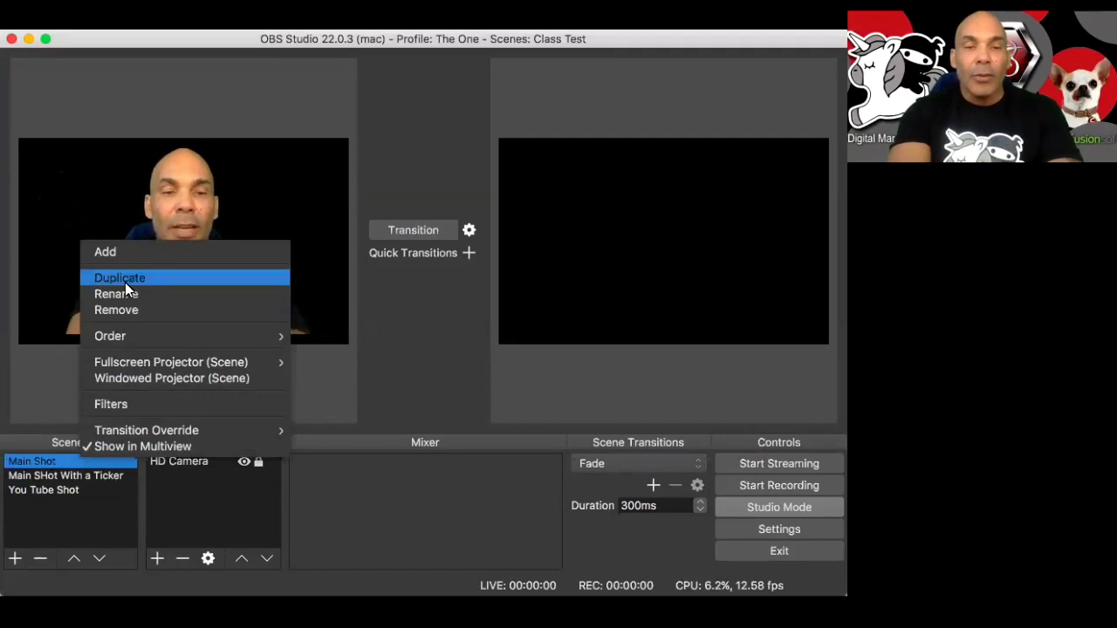
- Start duplicating Main Shot from the Scenes context menu, then cancel it
left_click(115, 293)
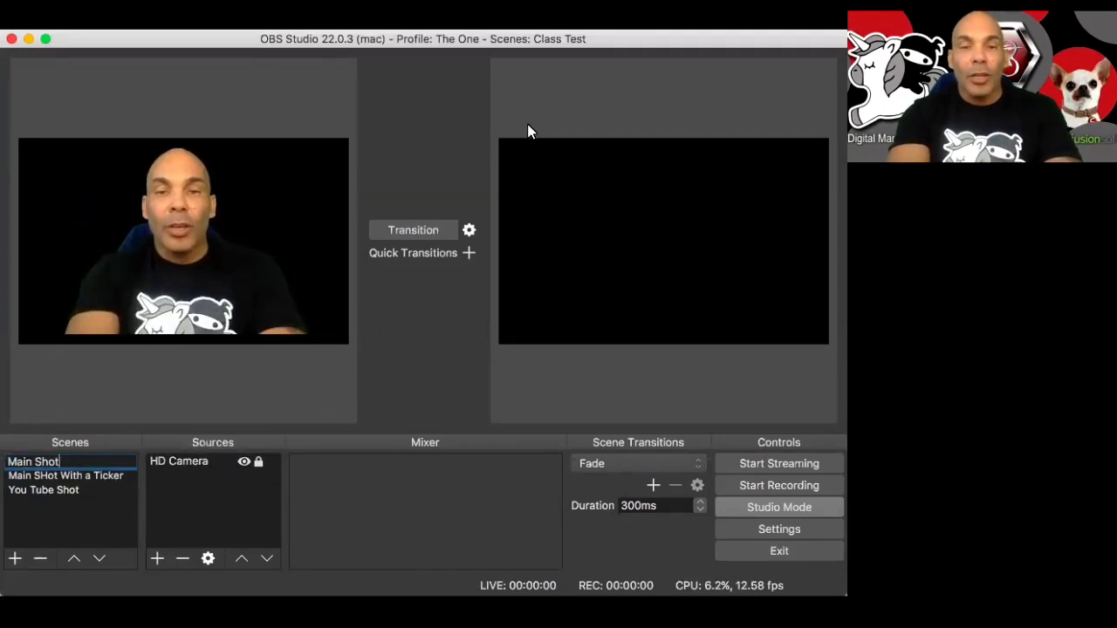
mouse_move(486, 150)
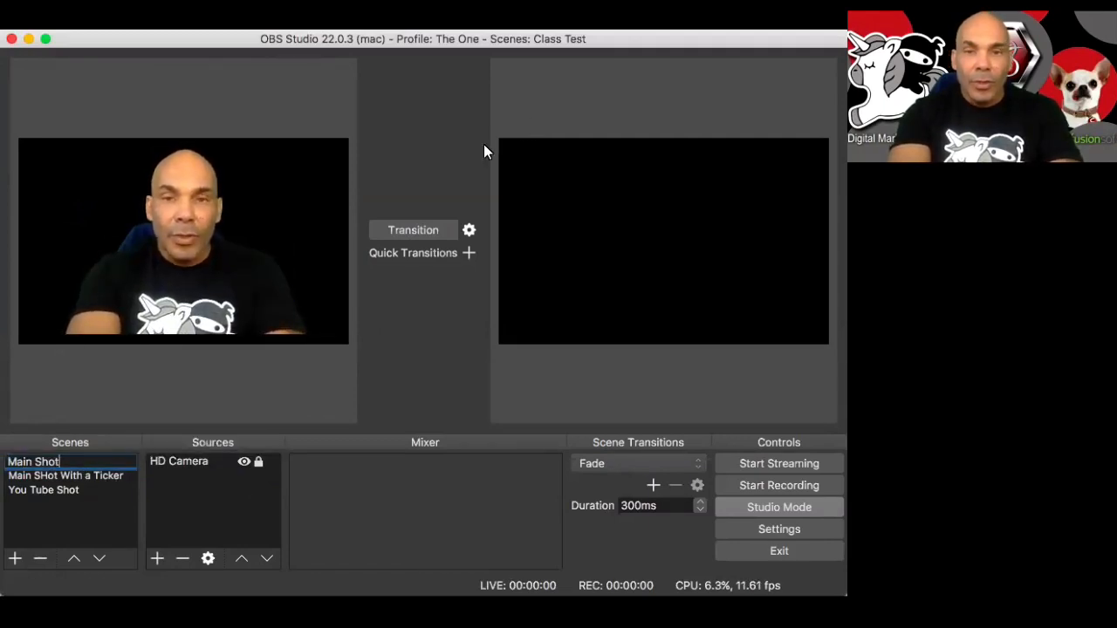
mouse_move(473, 156)
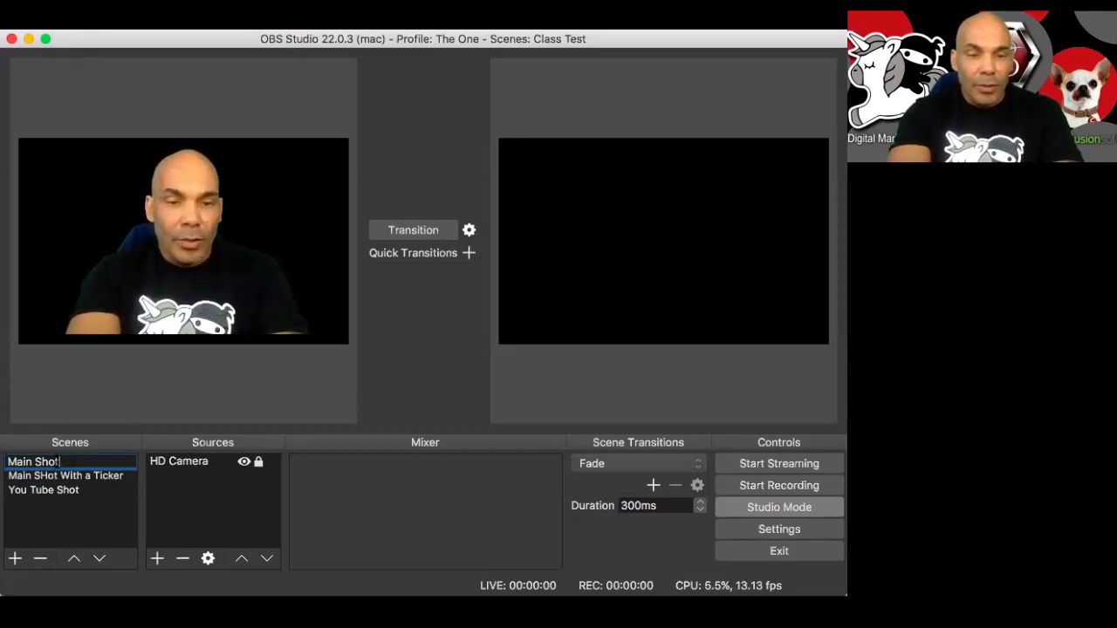
right_click(34, 461)
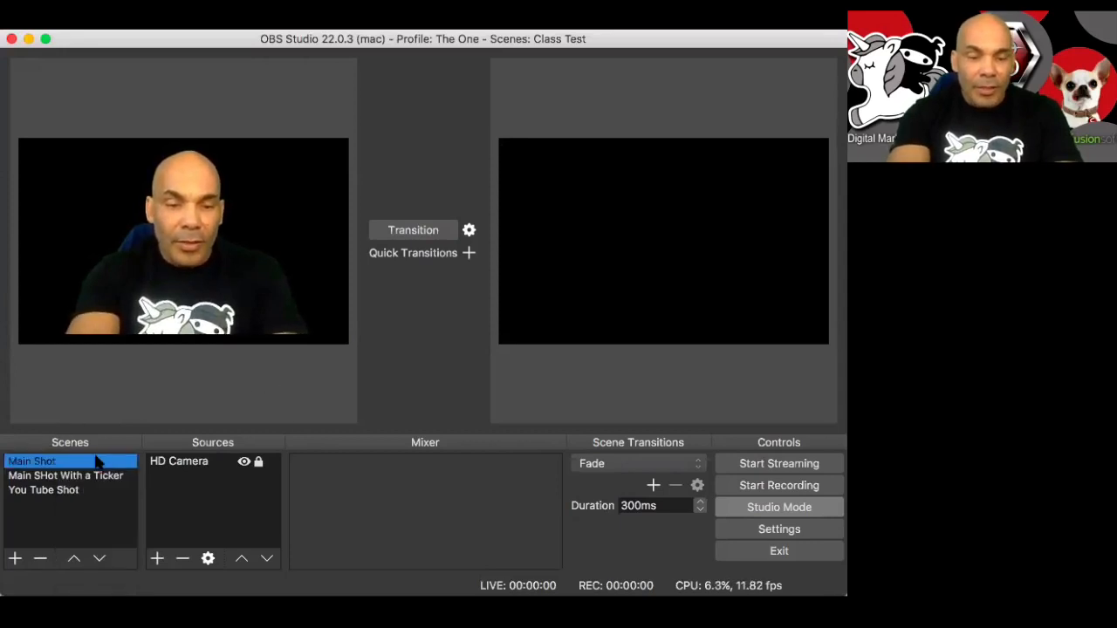
- Add a new scene named Split Shot from the Scenes list context menu
right_click(49, 461)
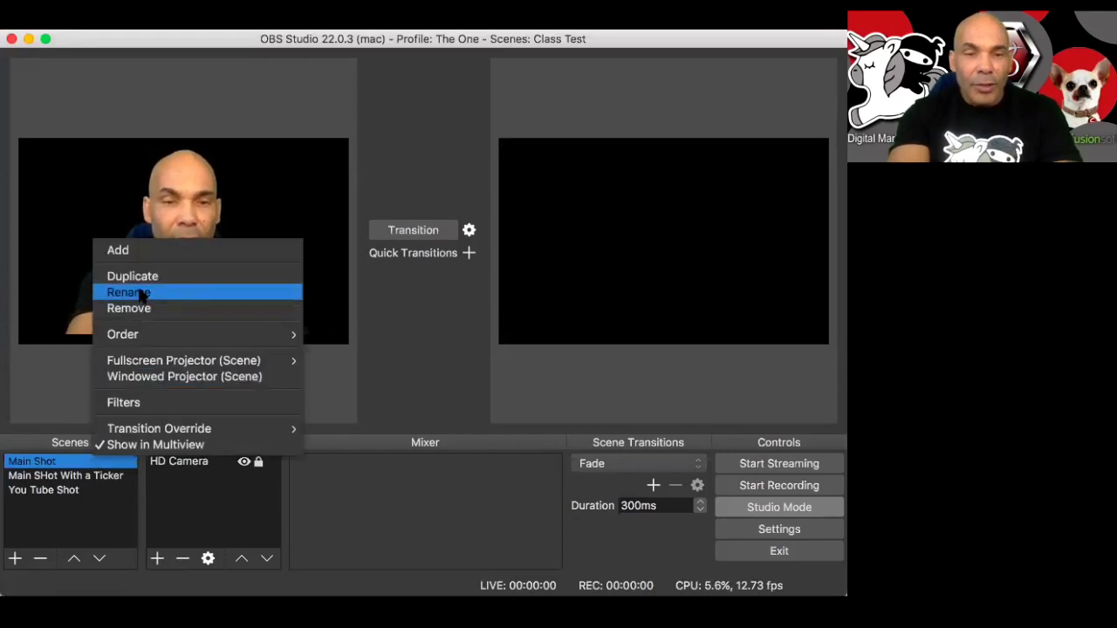
left_click(296, 91)
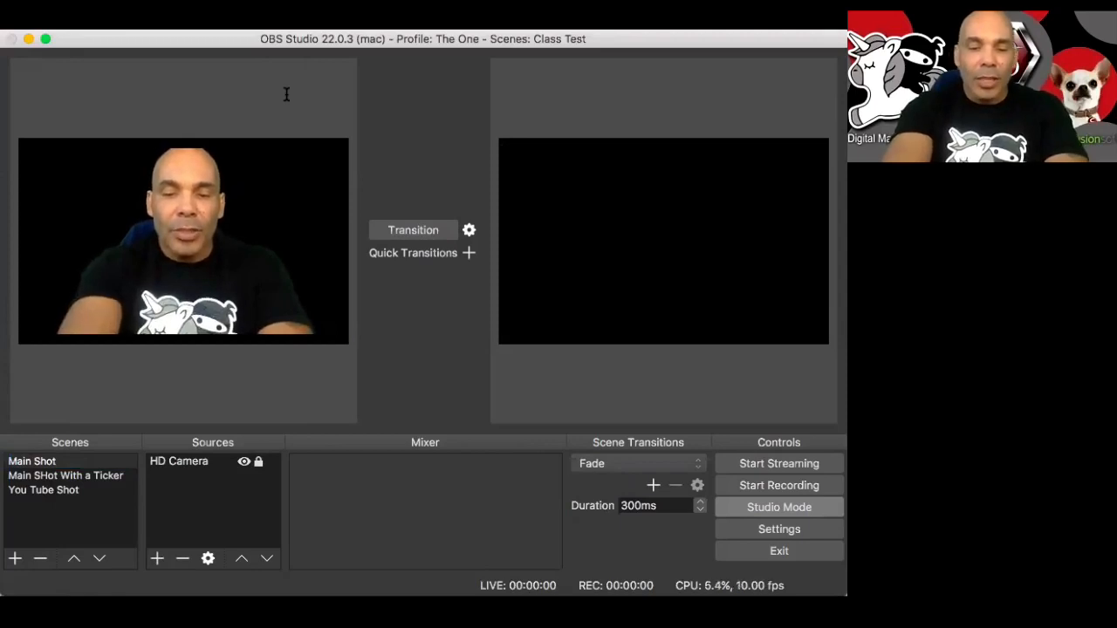
mouse_move(253, 86)
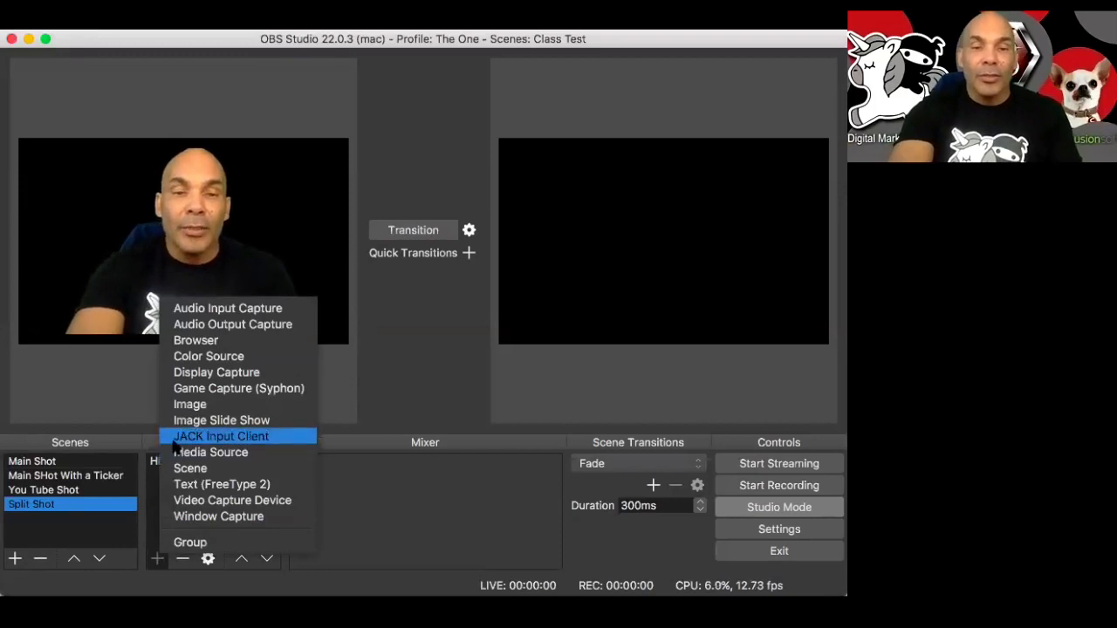
mouse_move(214, 405)
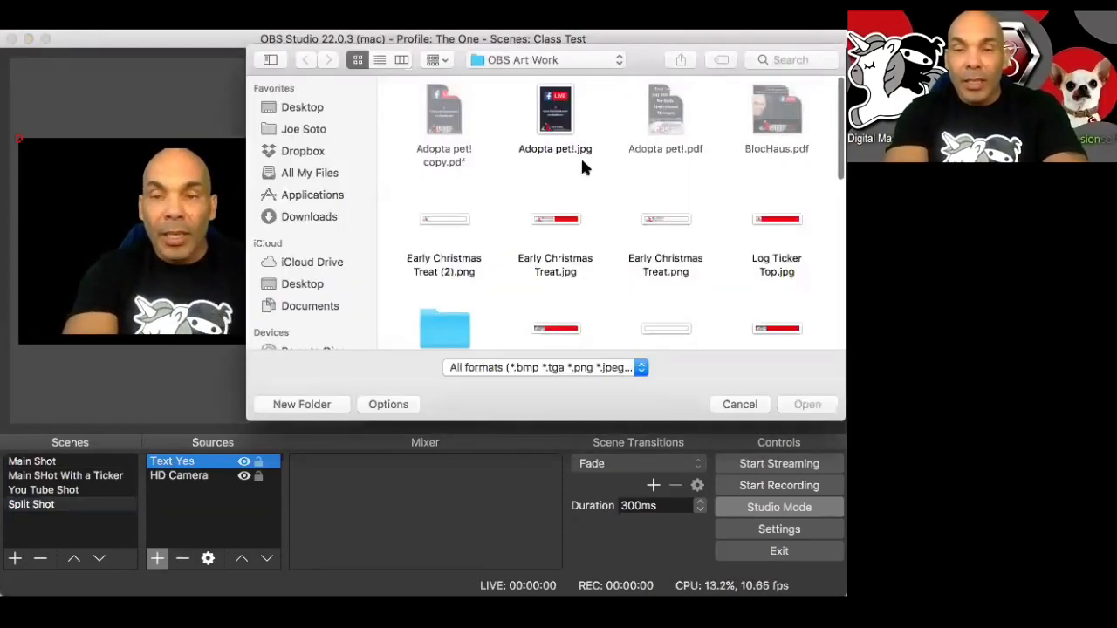
mouse_move(681, 140)
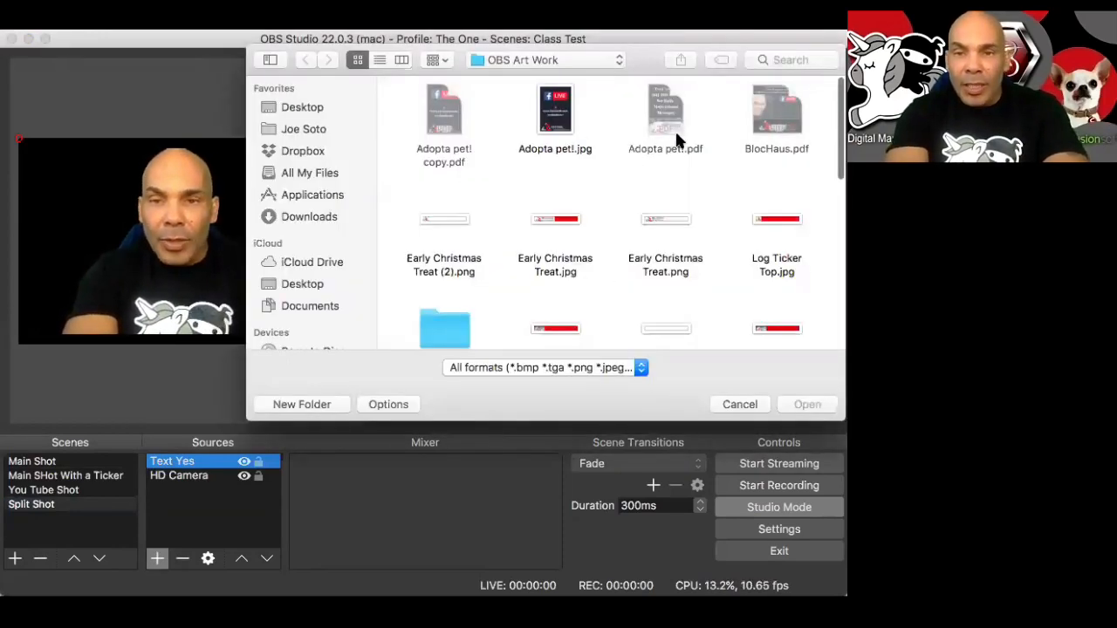
- Pick Text Yes.jpg from the OBS Art Work folder as the new image source
scroll("down", 3)
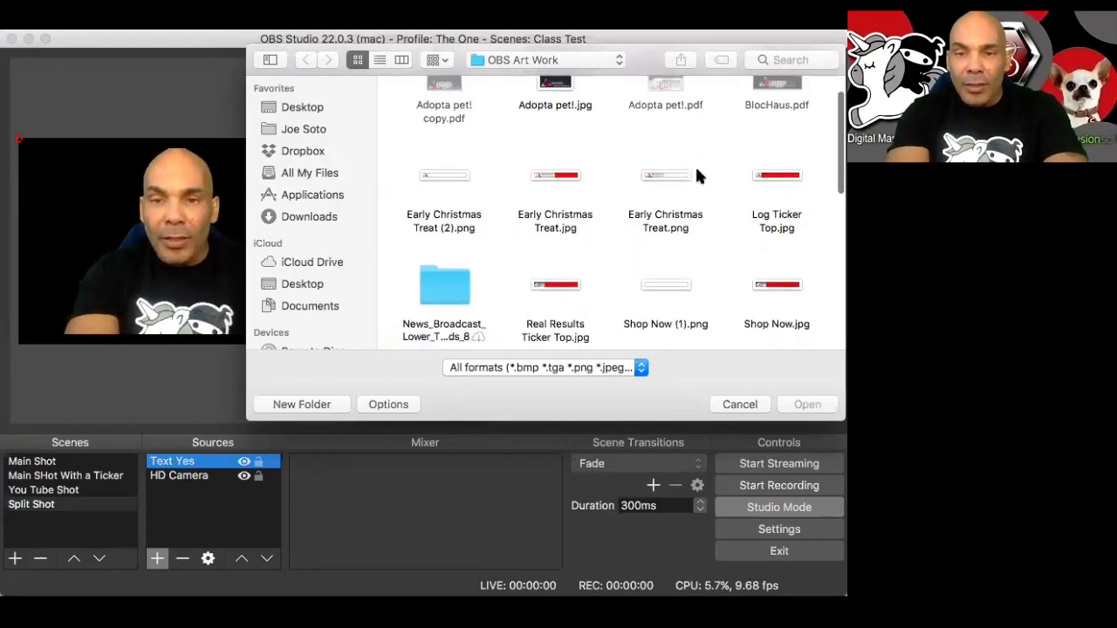
scroll("down", 3)
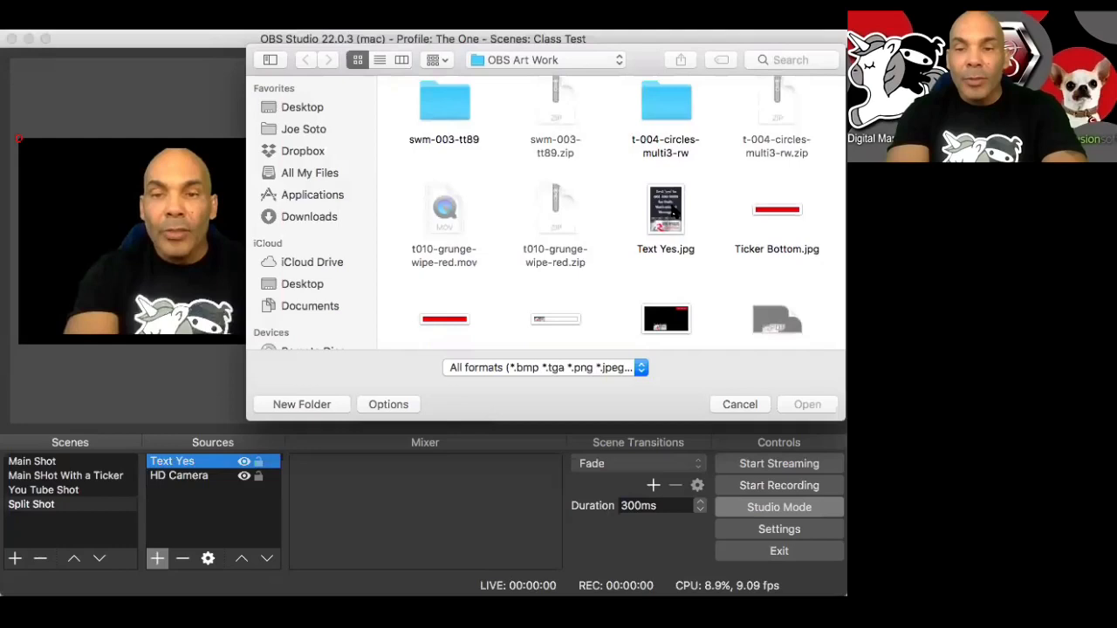
left_click(741, 405)
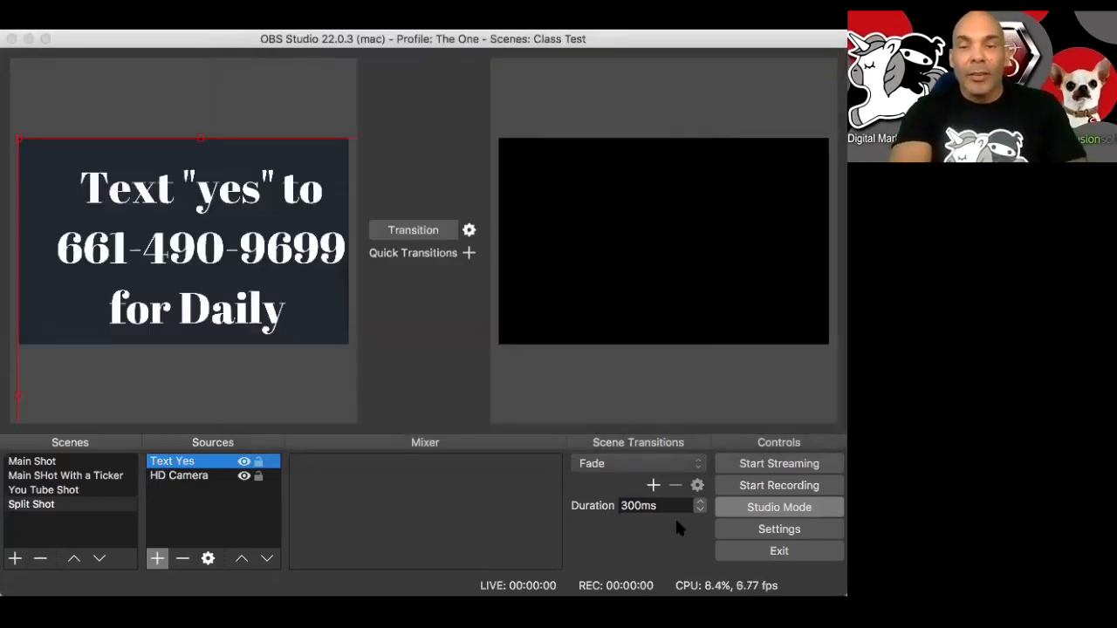
- Confirm the Text Yes image source so it can be resized onto the right side
left_click(31, 504)
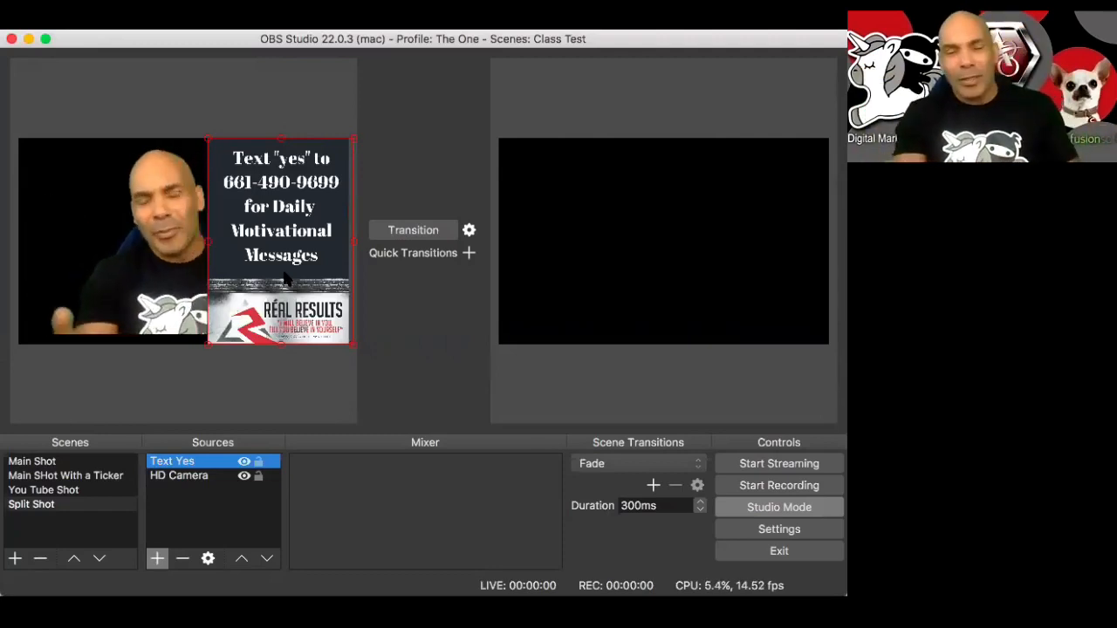
- Select the HD Camera source, move the presenter to the left half, then return to Main Shot
left_click(178, 475)
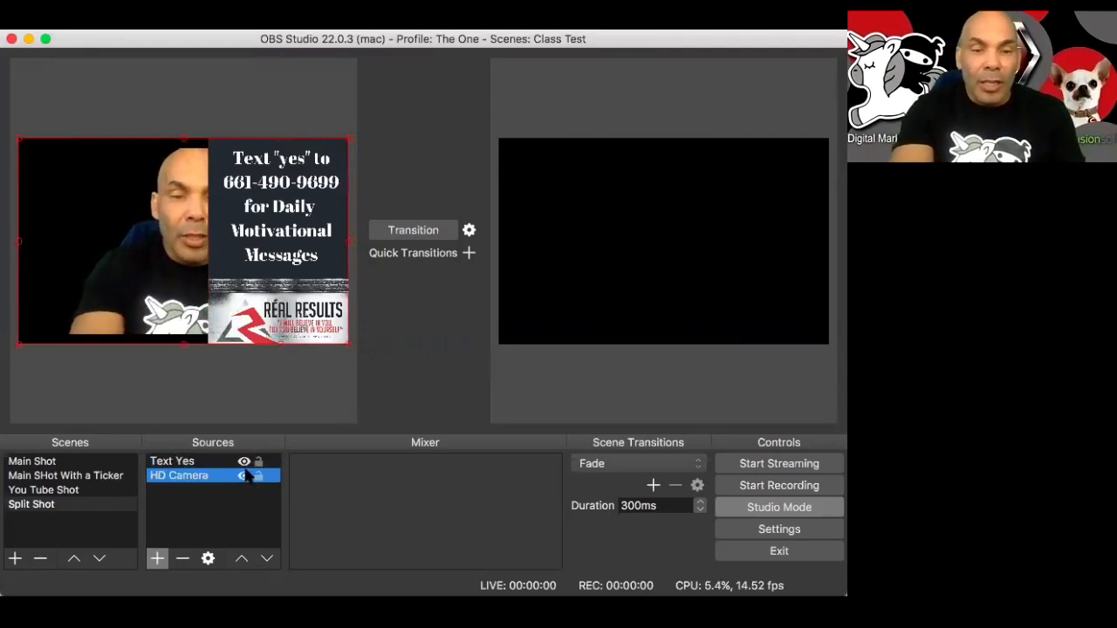
left_click(171, 461)
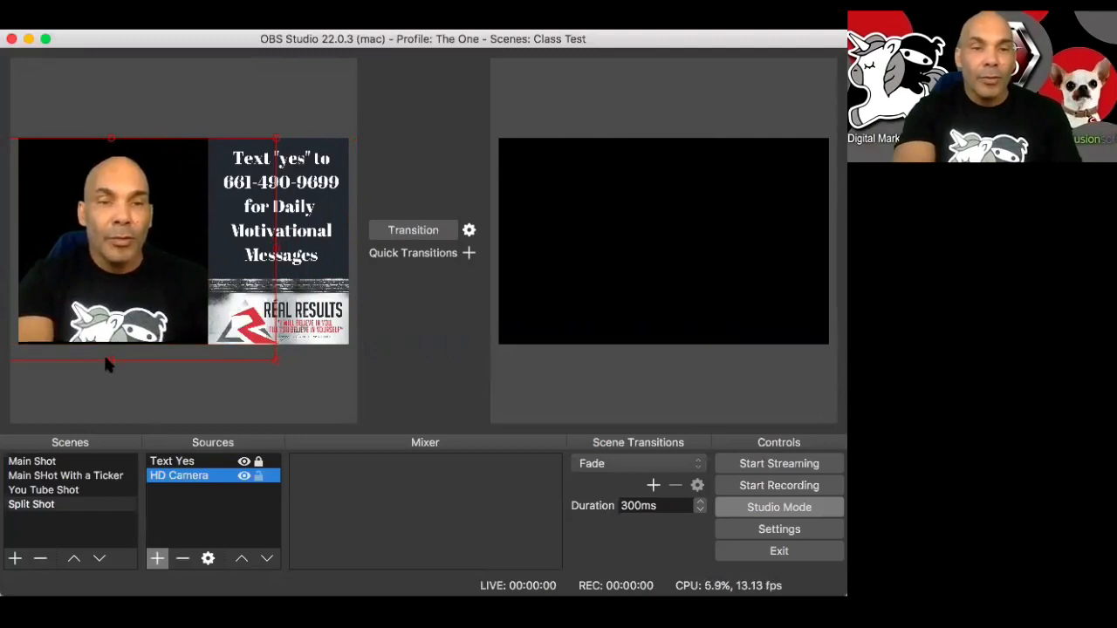
mouse_move(265, 510)
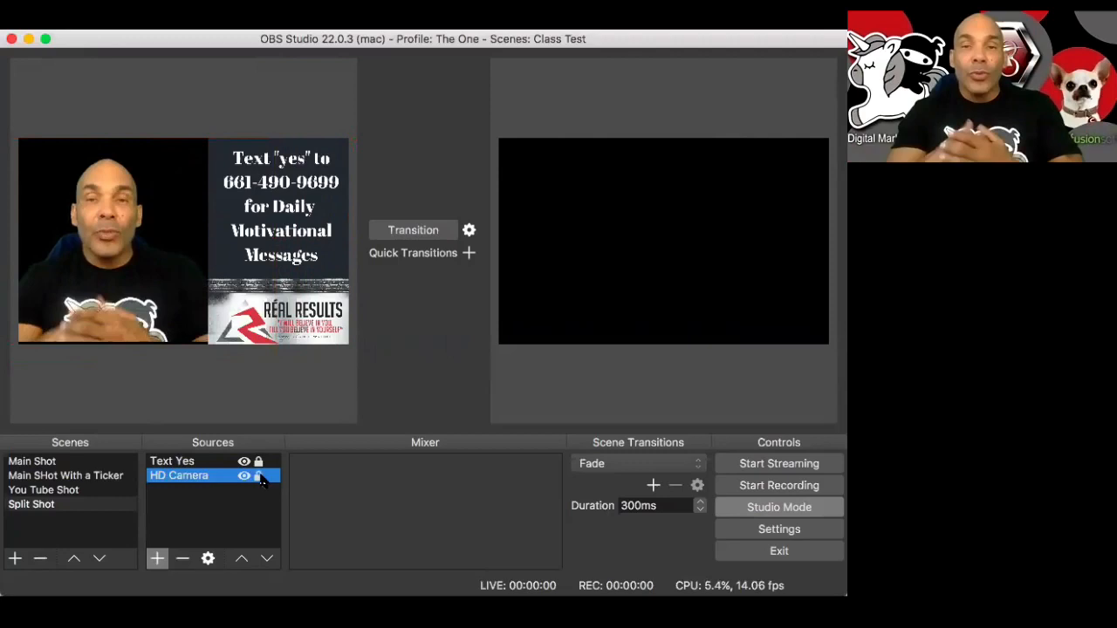
left_click(31, 461)
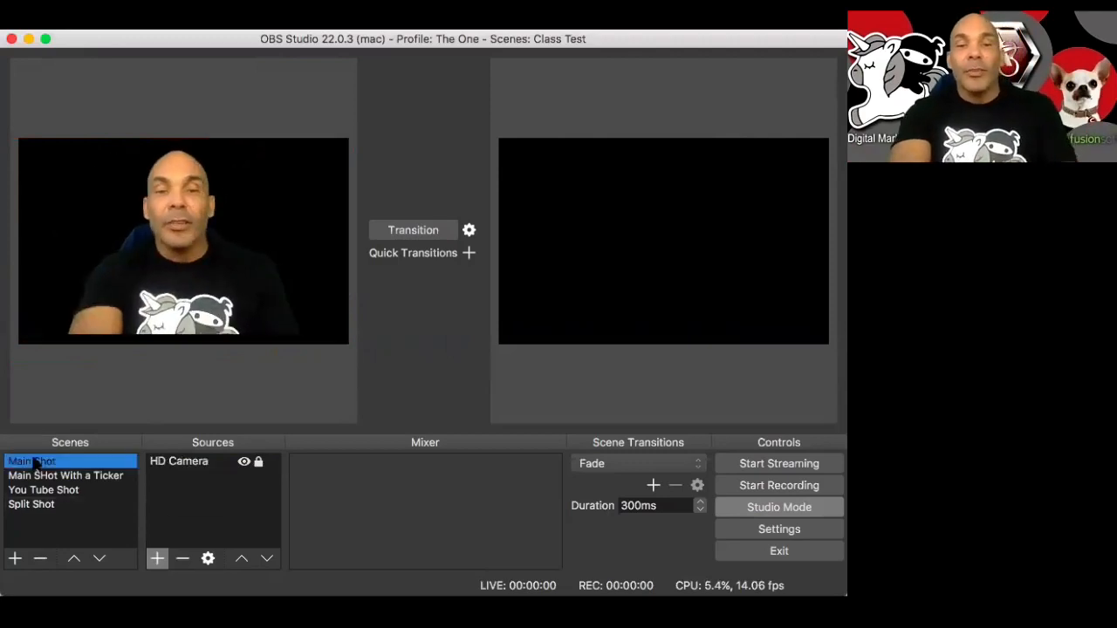
- In Studio Mode preview Main Shot and Split Shot, sending Main Shot to the program output
left_click(32, 505)
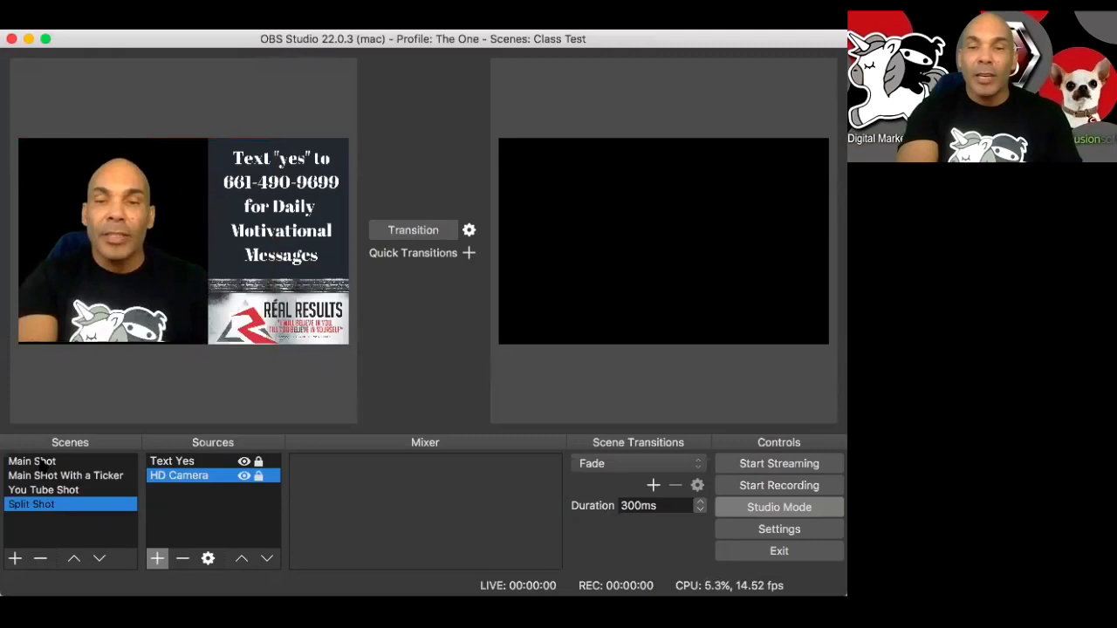
left_click(32, 460)
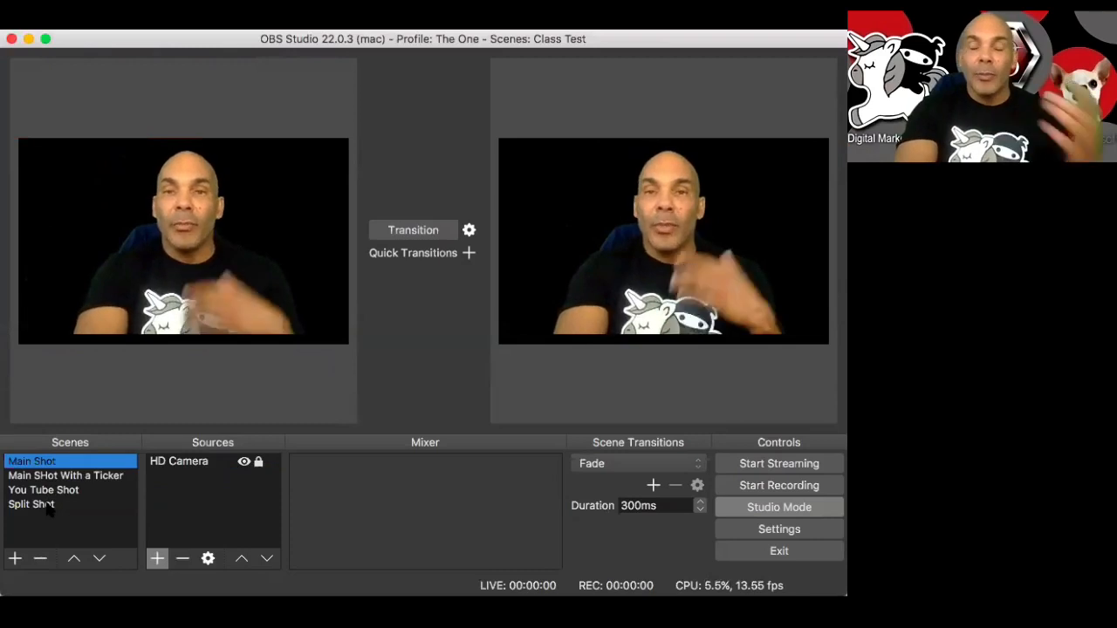
left_click(44, 488)
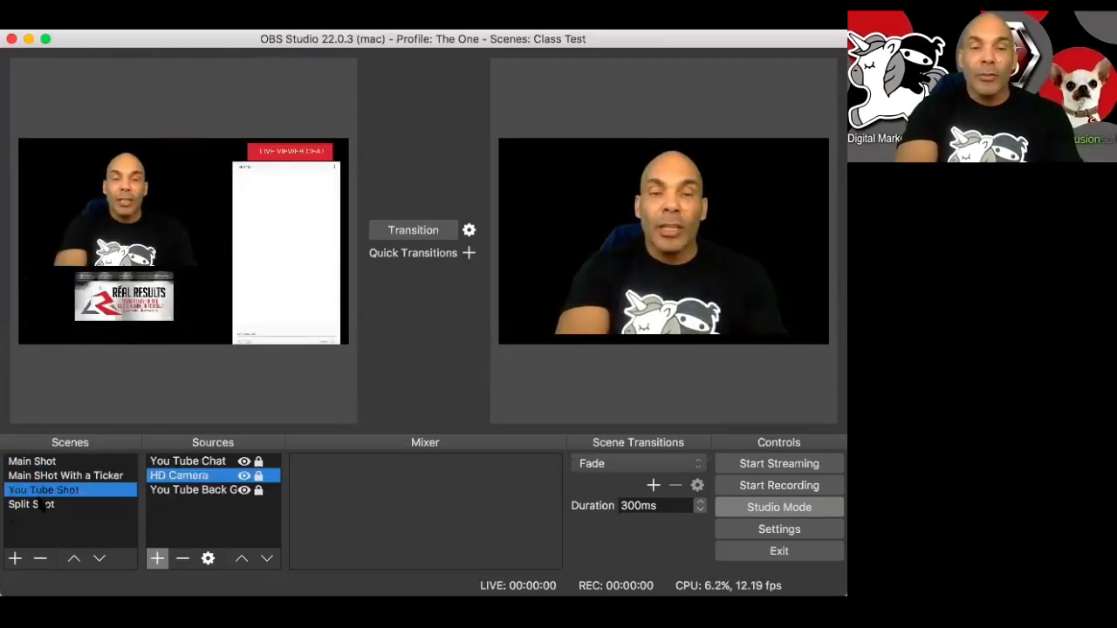
- Transition Split Shot live, then cycle Main Shot, You Tube Shot and the ticker scene through preview and program
left_click(31, 505)
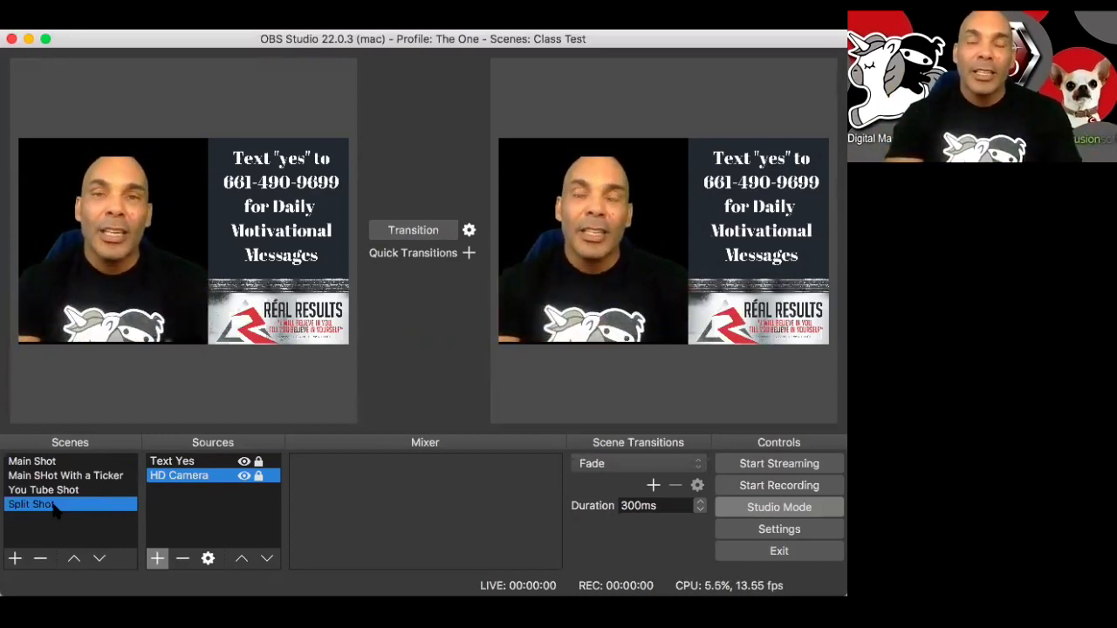
left_click(31, 461)
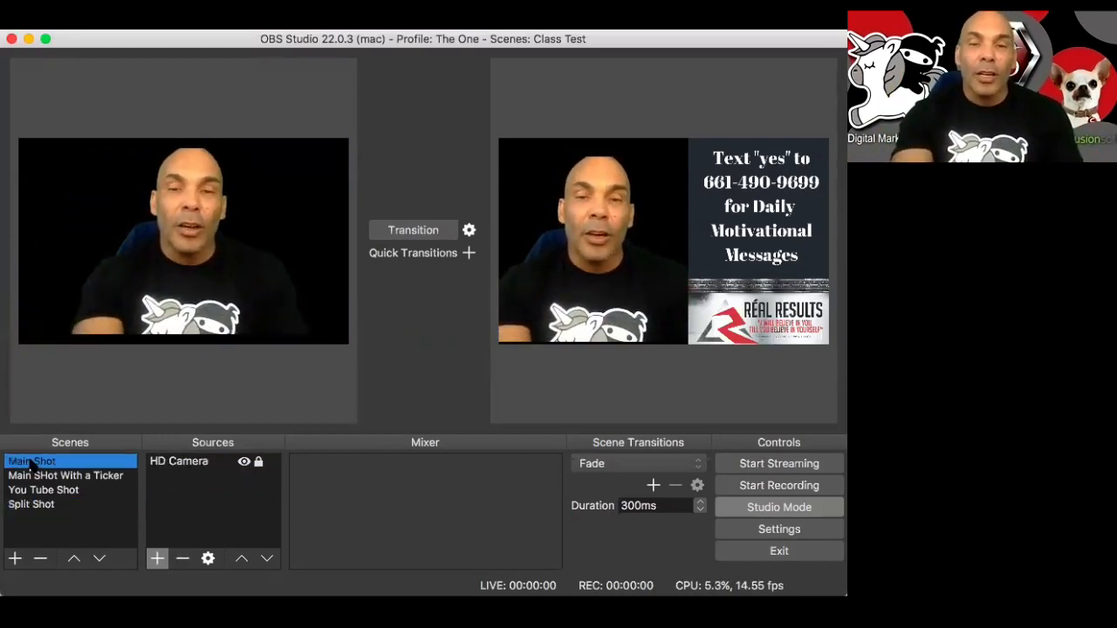
left_click(42, 489)
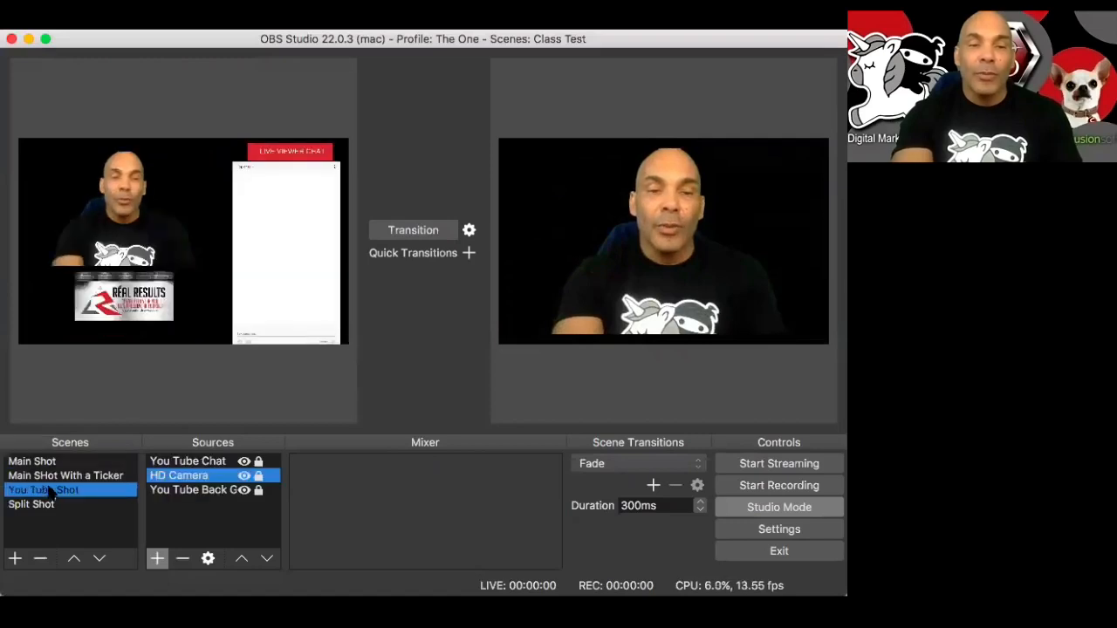
left_click(67, 475)
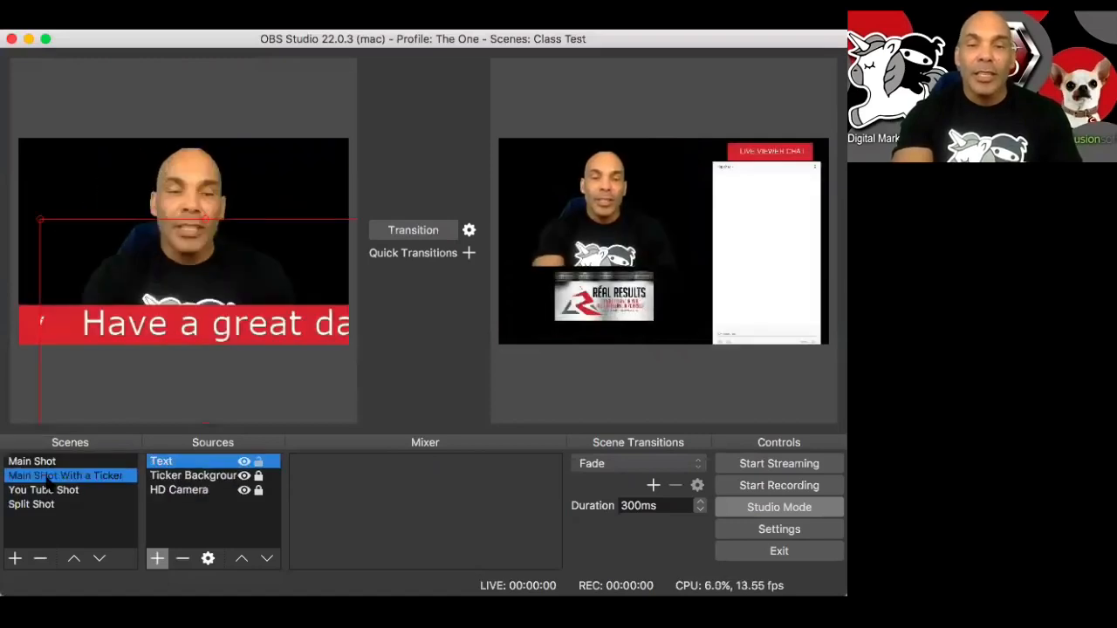